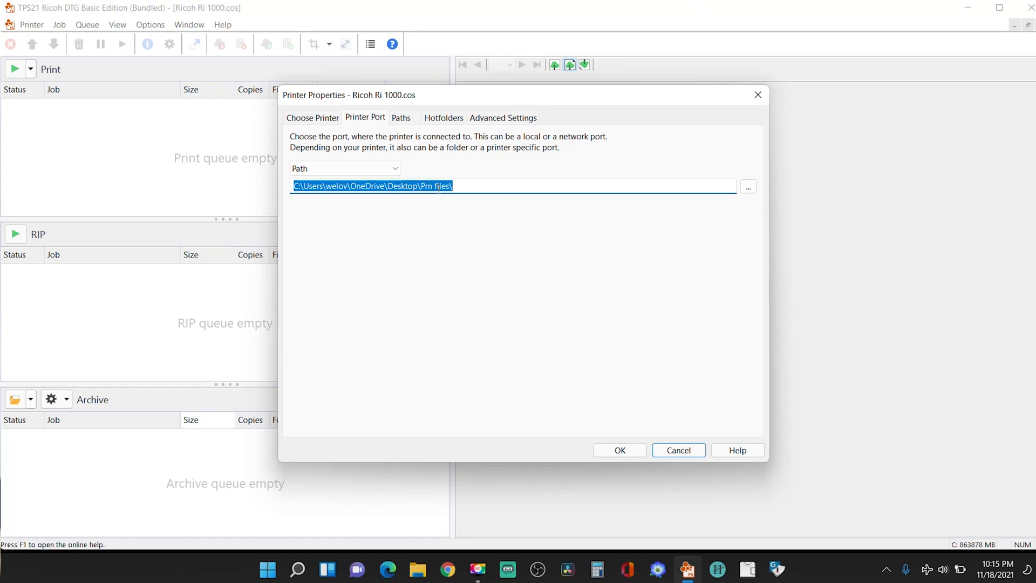
mouse_move(880, 149)
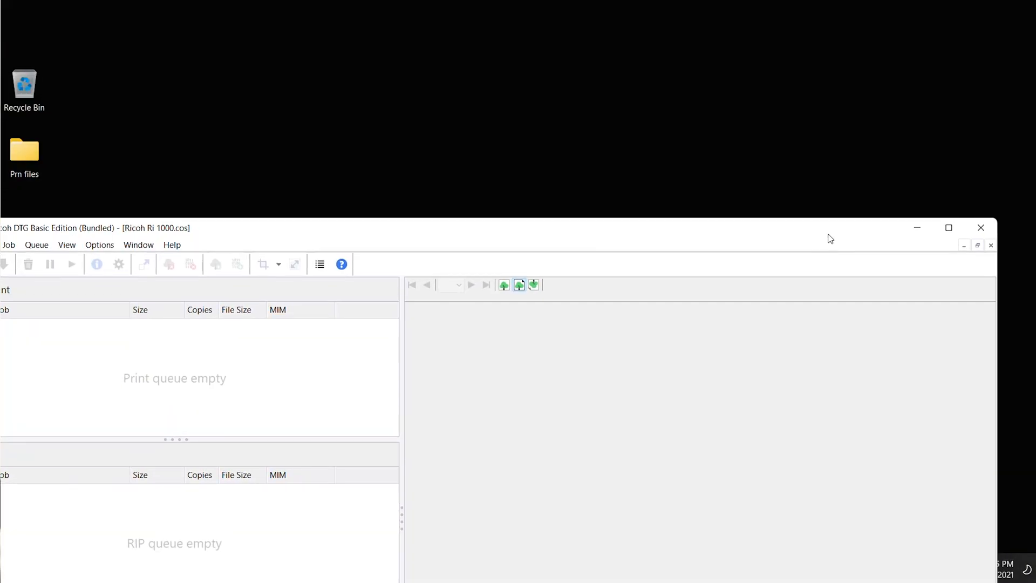
- Maximize the main Productionserver queue window to full screen
left_click(24, 151)
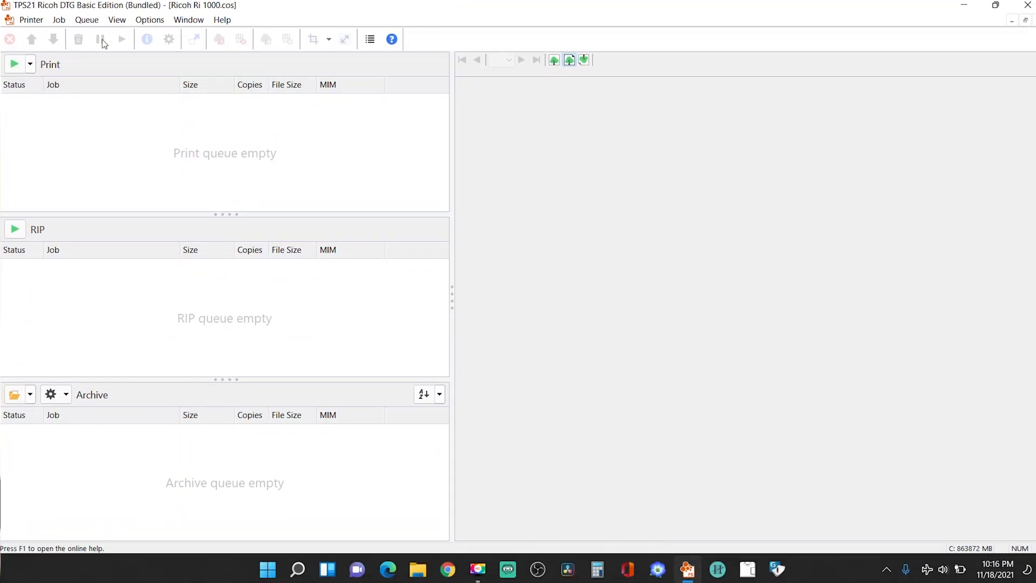
- Show the Printer Port tab of the Ricoh Ri 1000 printer properties
left_click(31, 20)
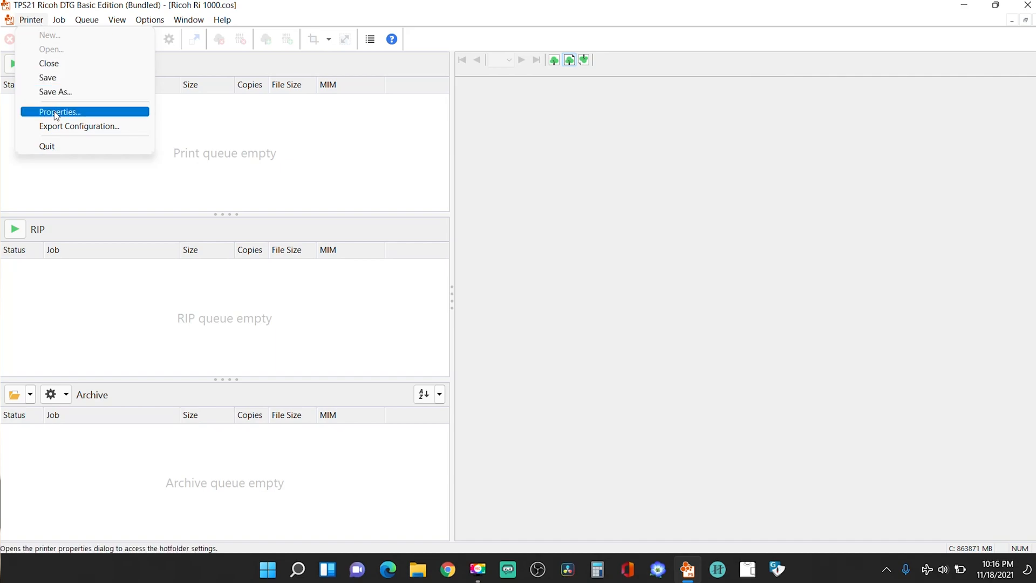
left_click(59, 112)
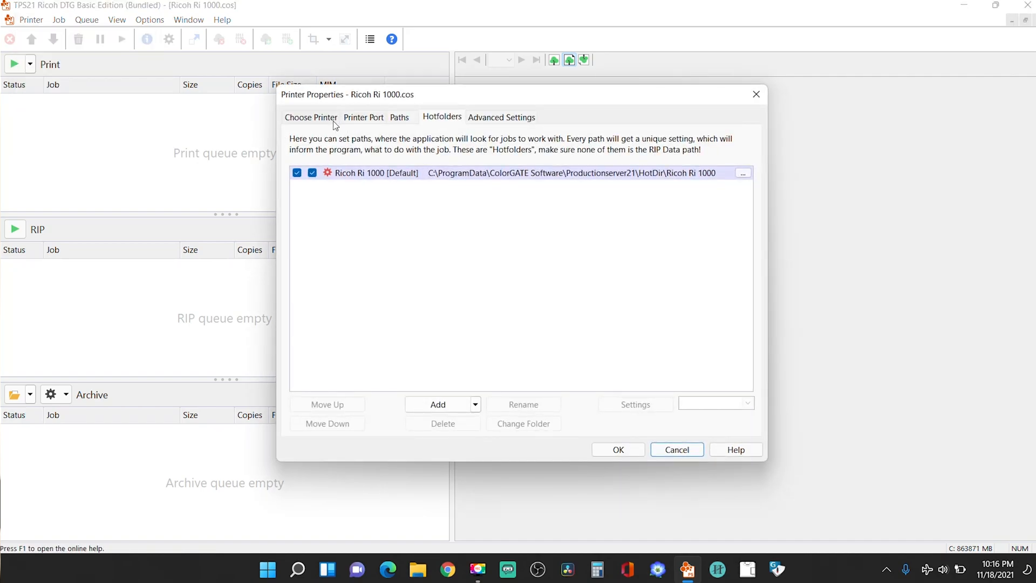
mouse_move(356, 122)
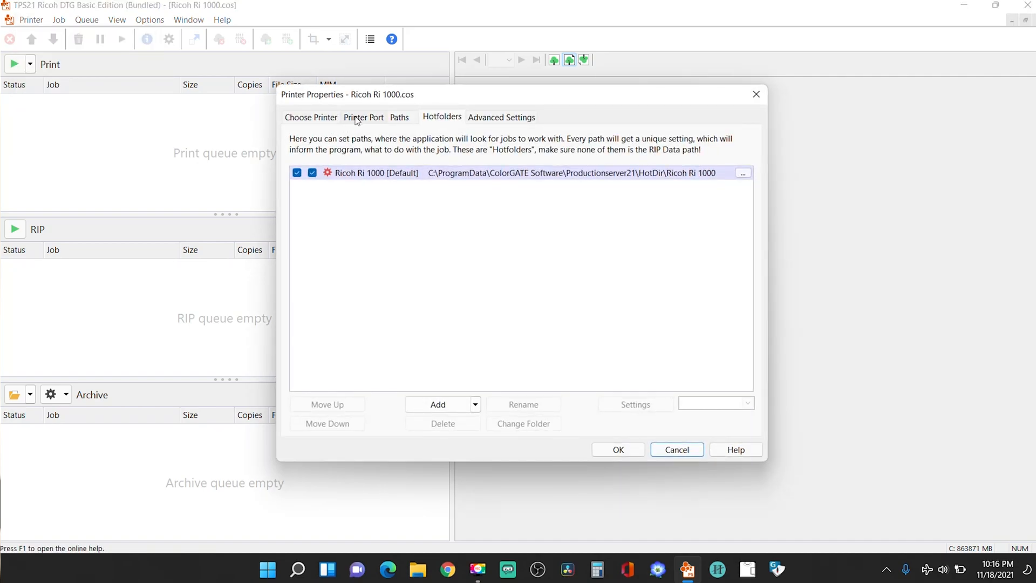
left_click(364, 117)
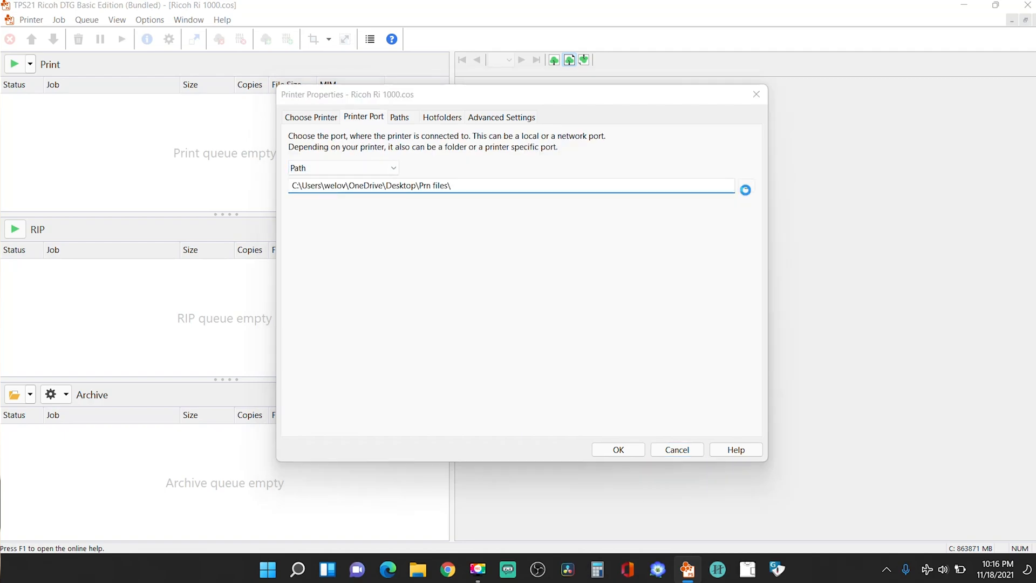
- Set the port folder to Desktop\Prn files and confirm the printer properties
left_click(744, 189)
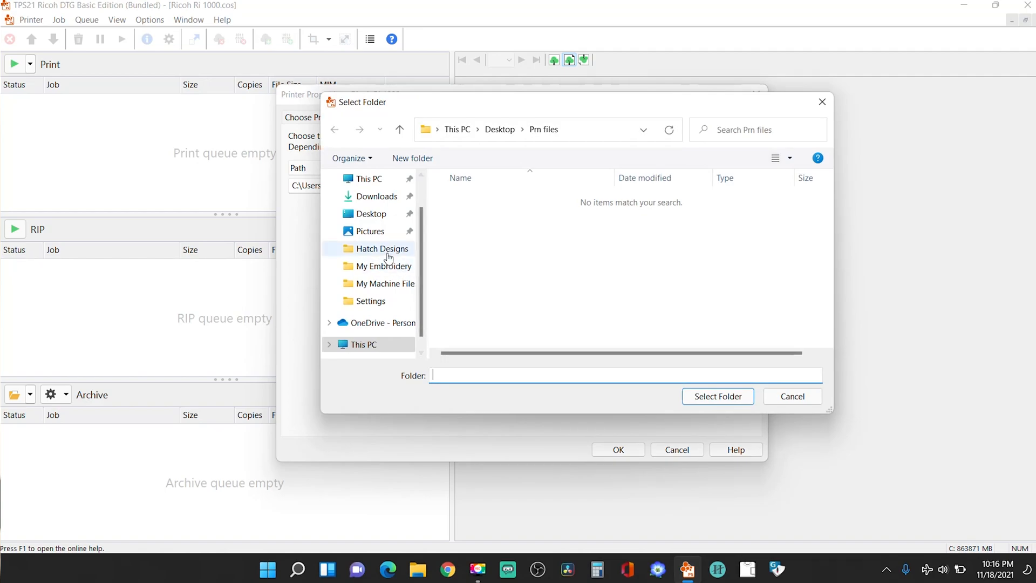
mouse_move(394, 294)
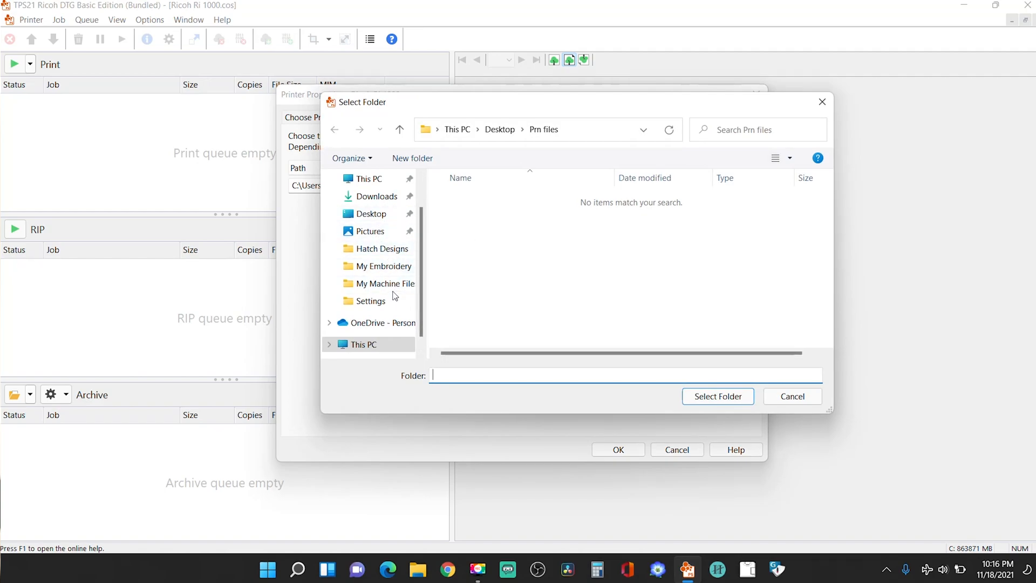
left_click(371, 213)
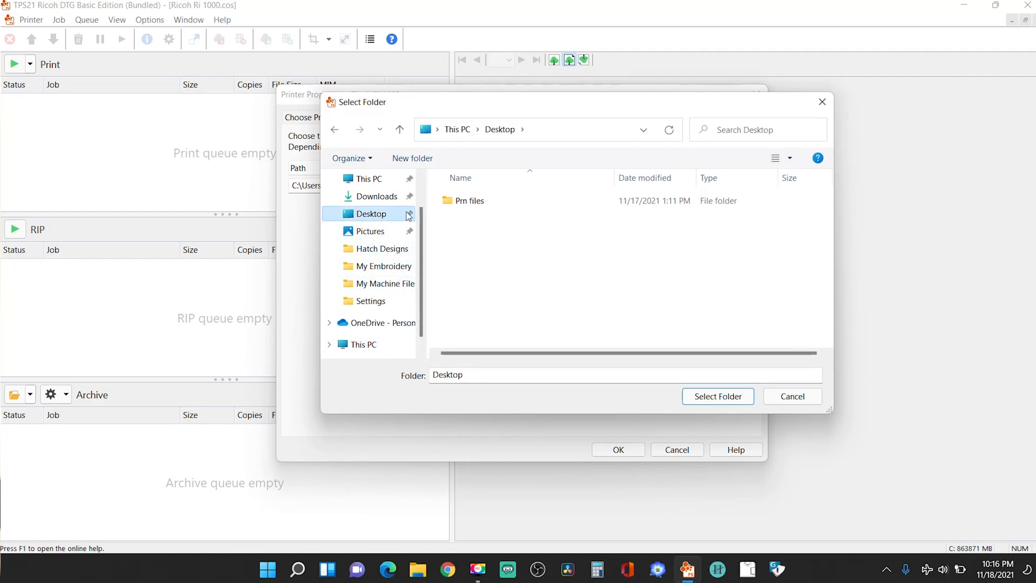
double_click(469, 200)
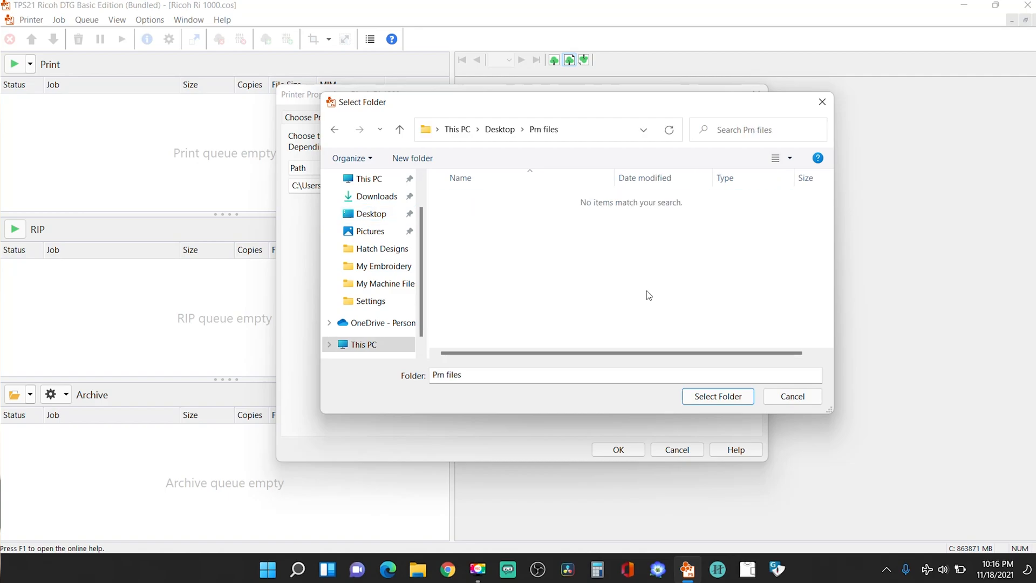
left_click(717, 396)
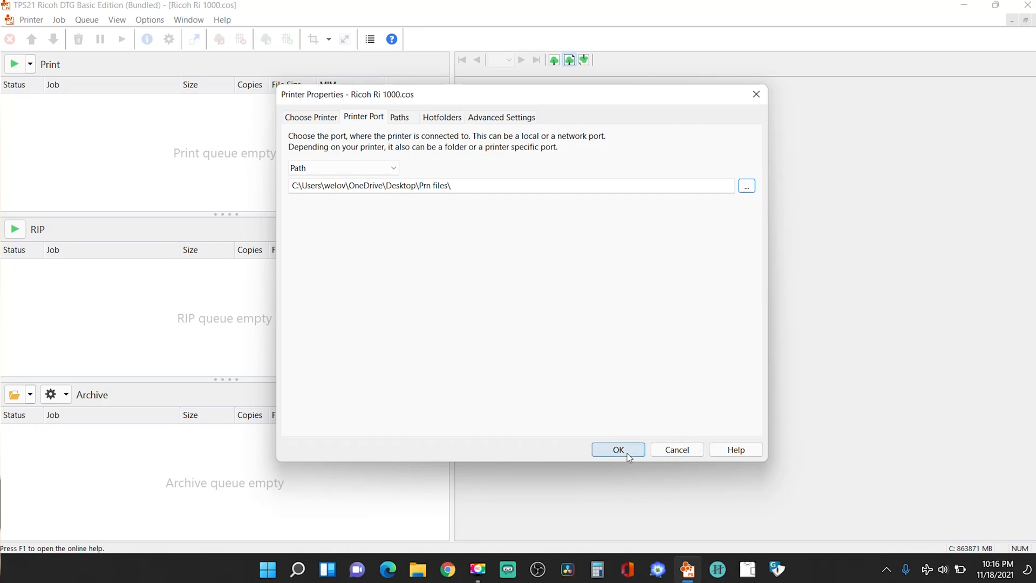
left_click(617, 450)
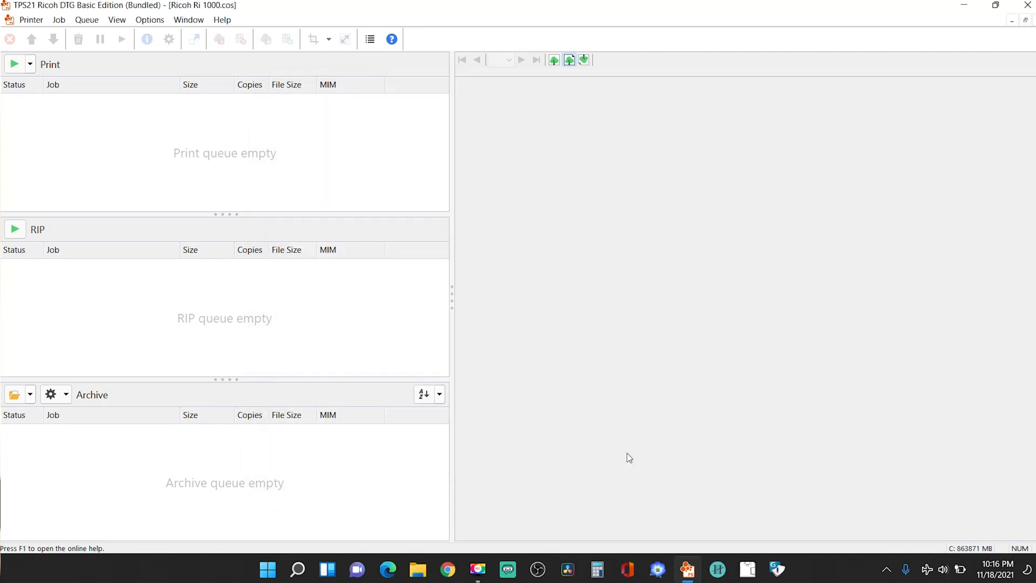
mouse_move(427, 303)
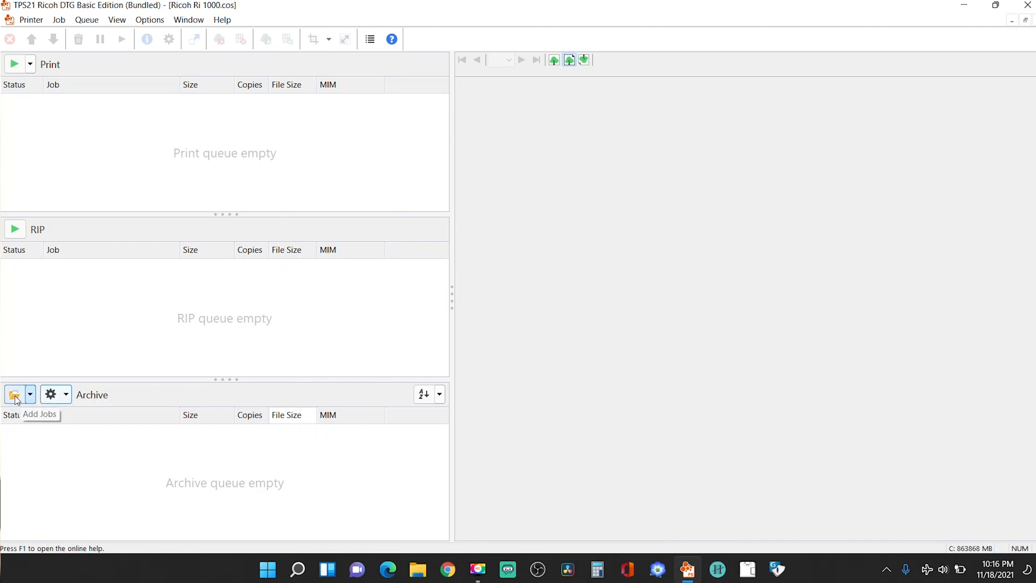
- Add 10-HellCity-psd-tshirt-PS from Downloads as a new job
left_click(15, 394)
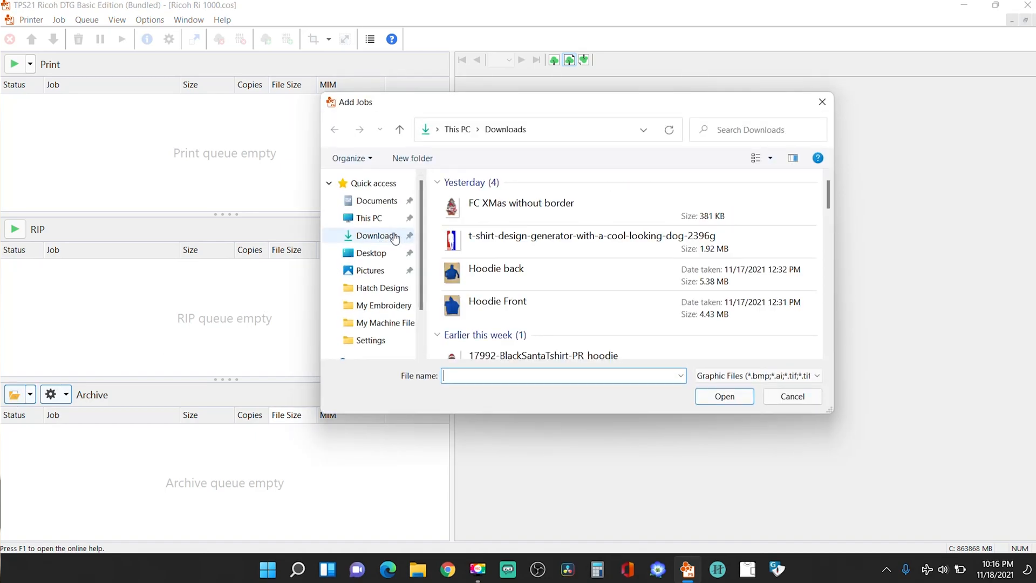
left_click(521, 203)
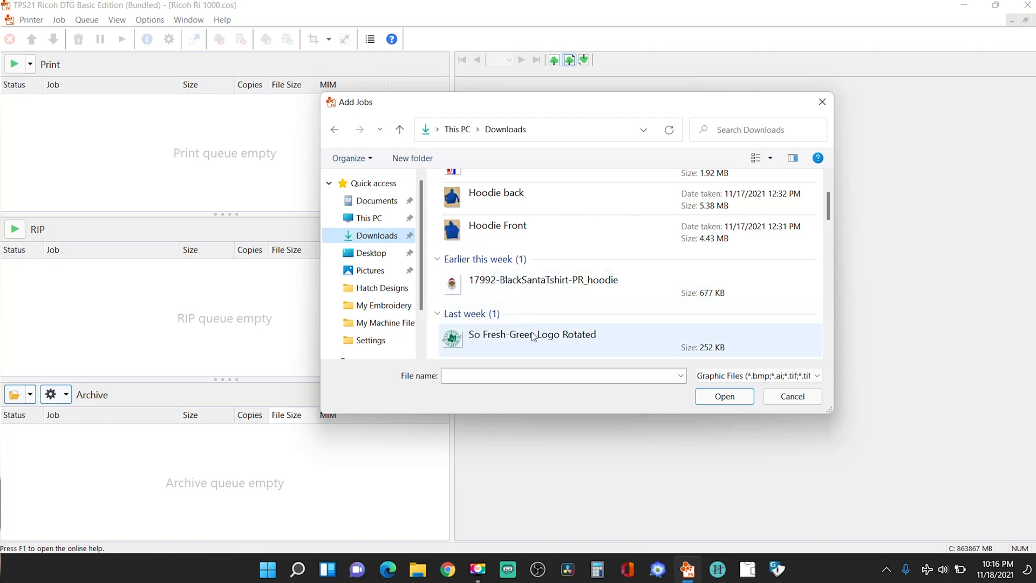
left_click(531, 334)
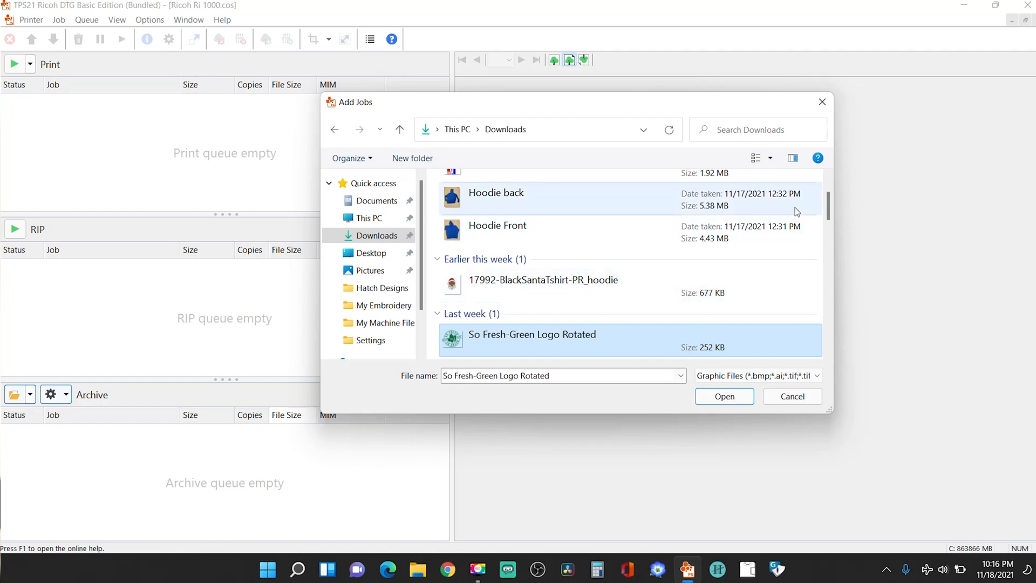
scroll("down", 3)
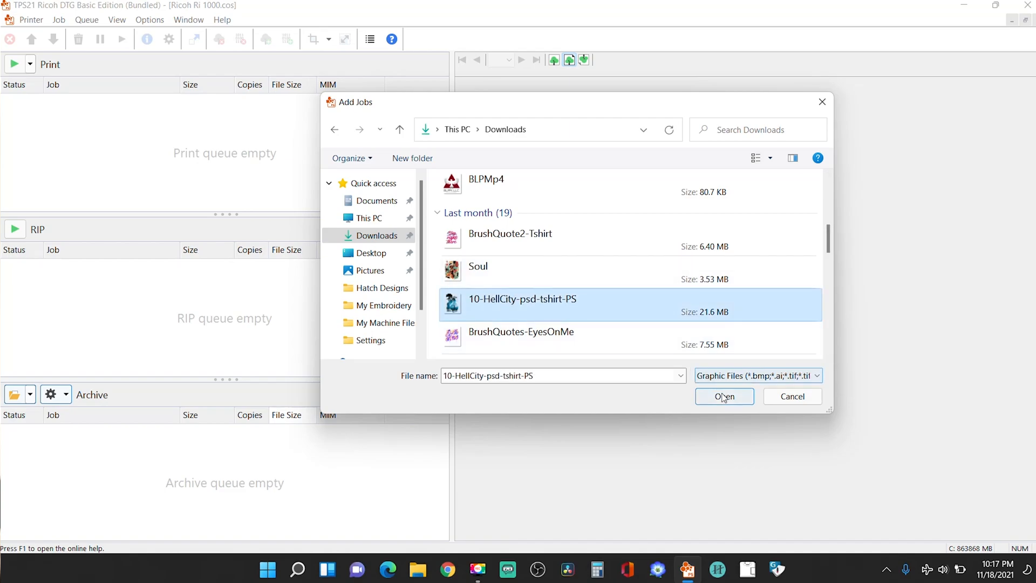
left_click(724, 396)
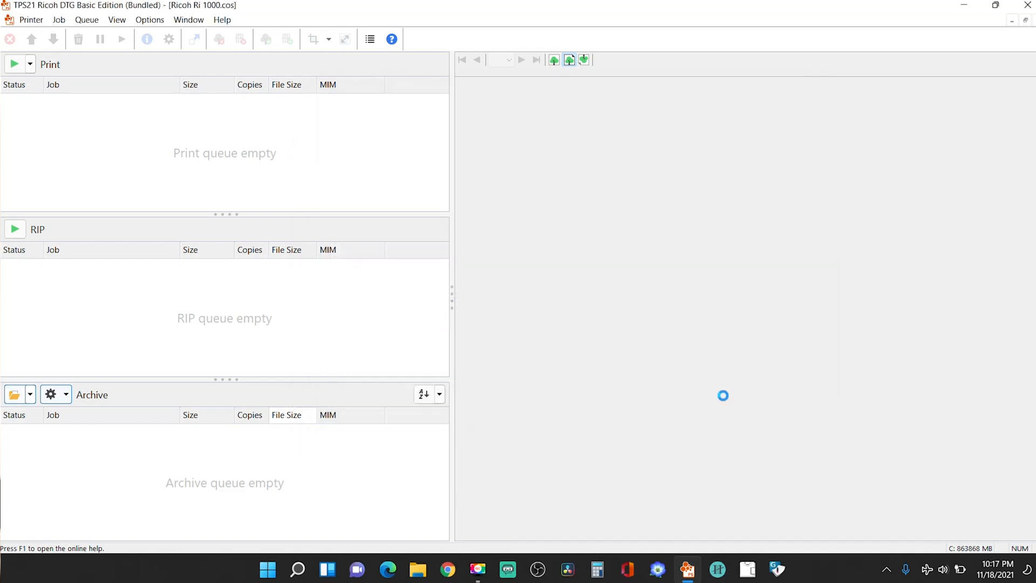